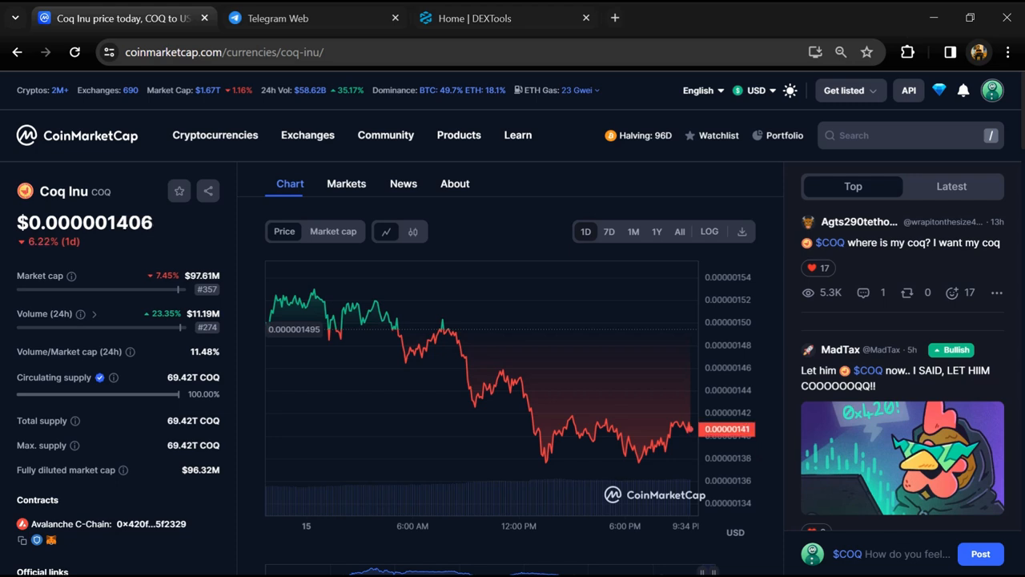
mouse_move(135, 267)
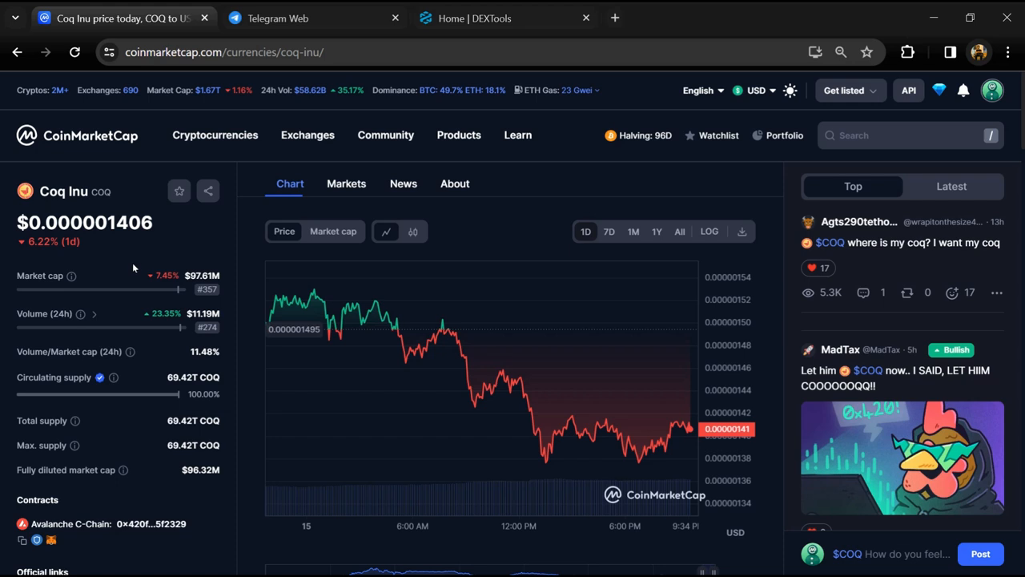
Switch to Telegram Web and review the CoqInuAvax group's seven messages matching "scam".
scroll(down, 3)
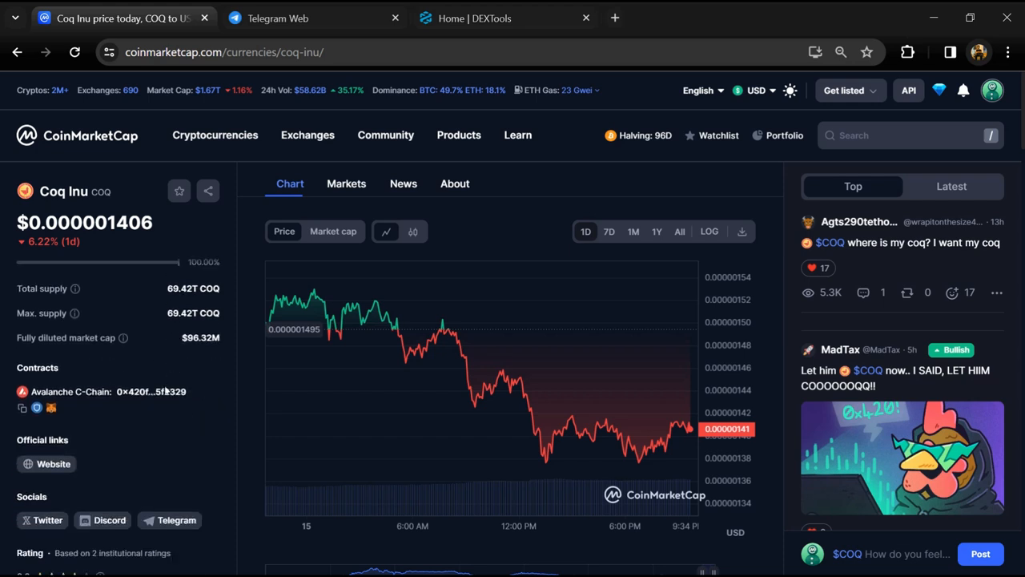
scroll(down, 3)
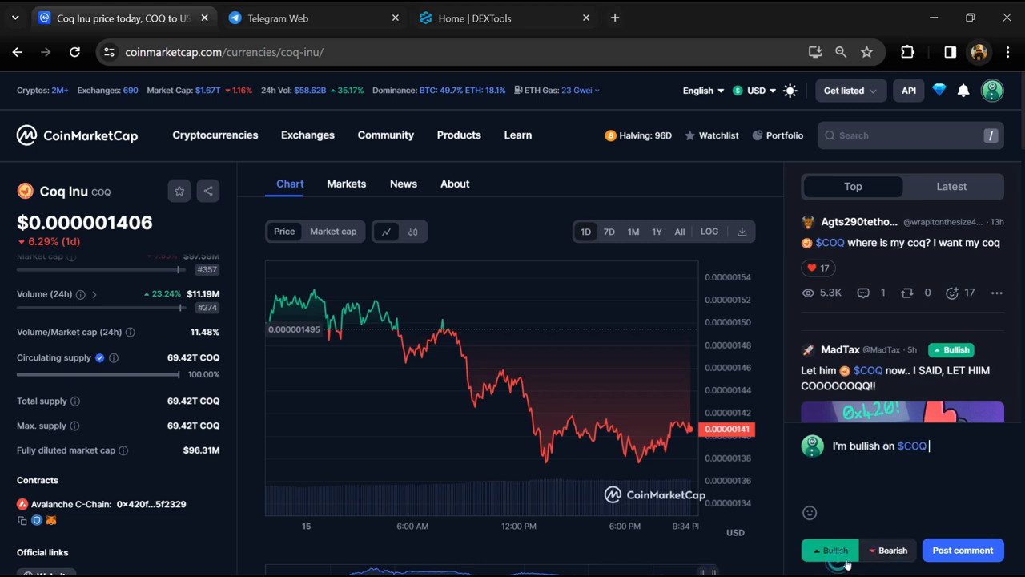
click(891, 549)
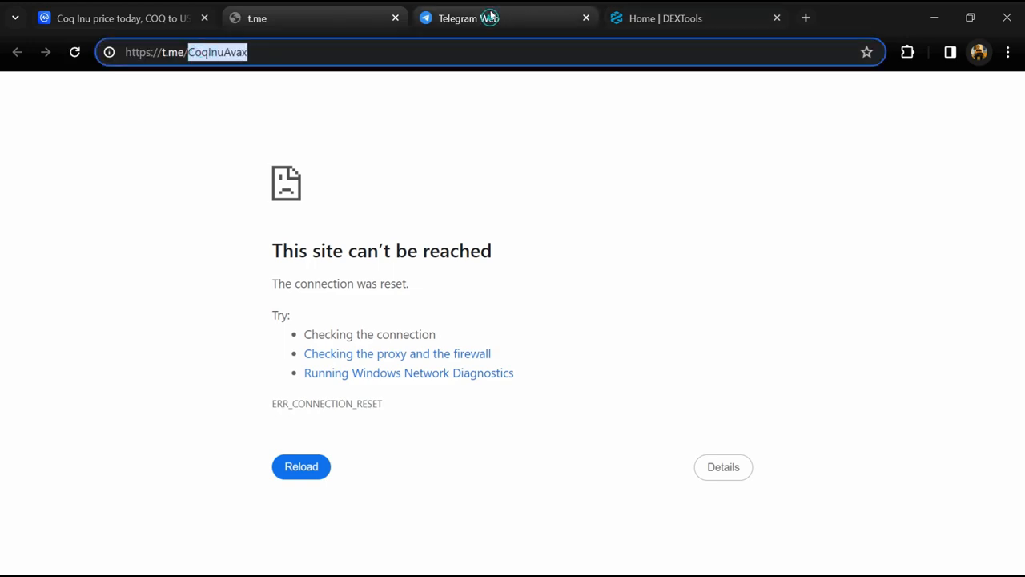
click(504, 18)
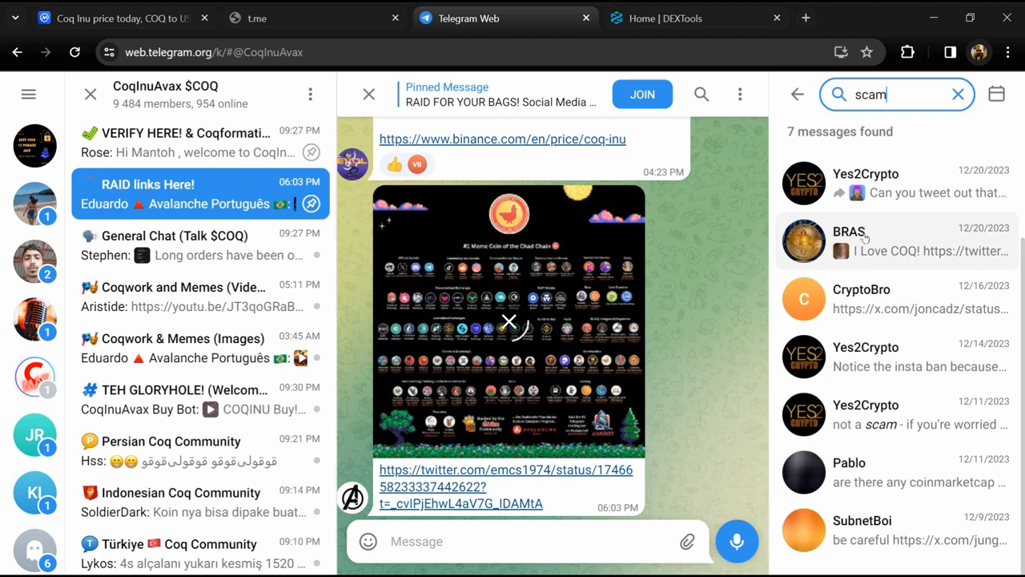
scroll(up, 3)
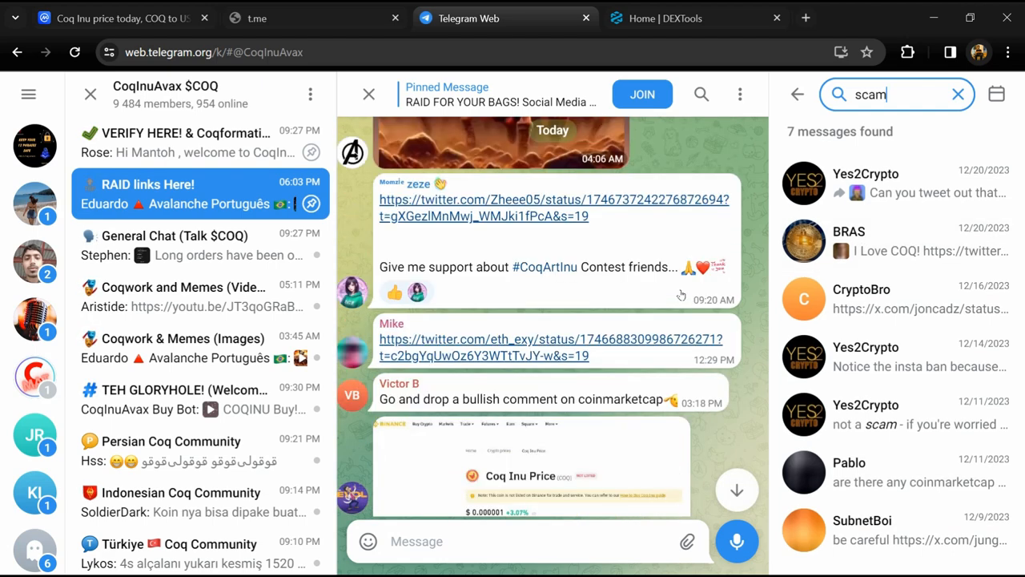
scroll(down, 3)
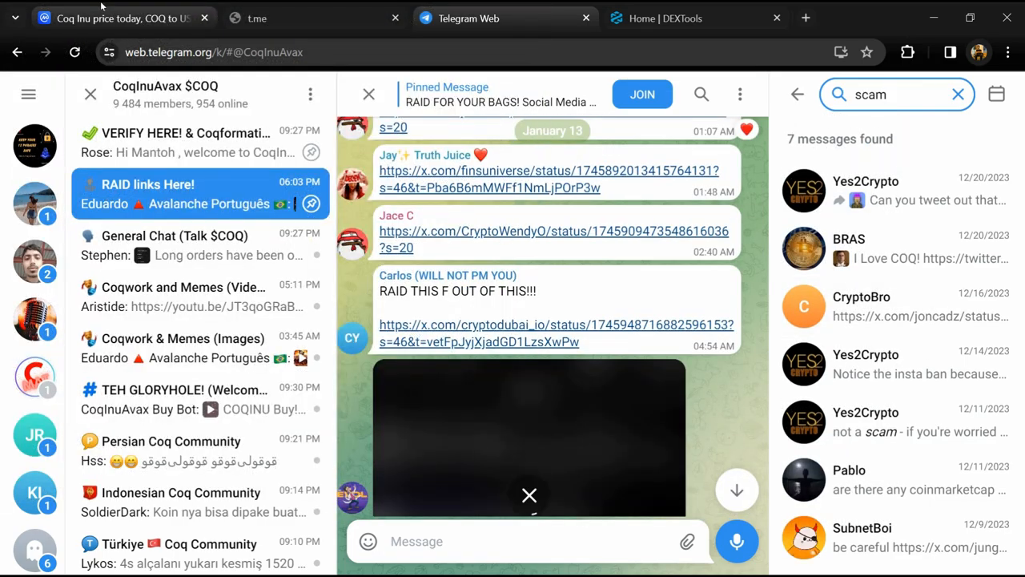
Search DEXTools for the Coq Inu contract address and load the top COQ/WAVAX pair.
click(120, 18)
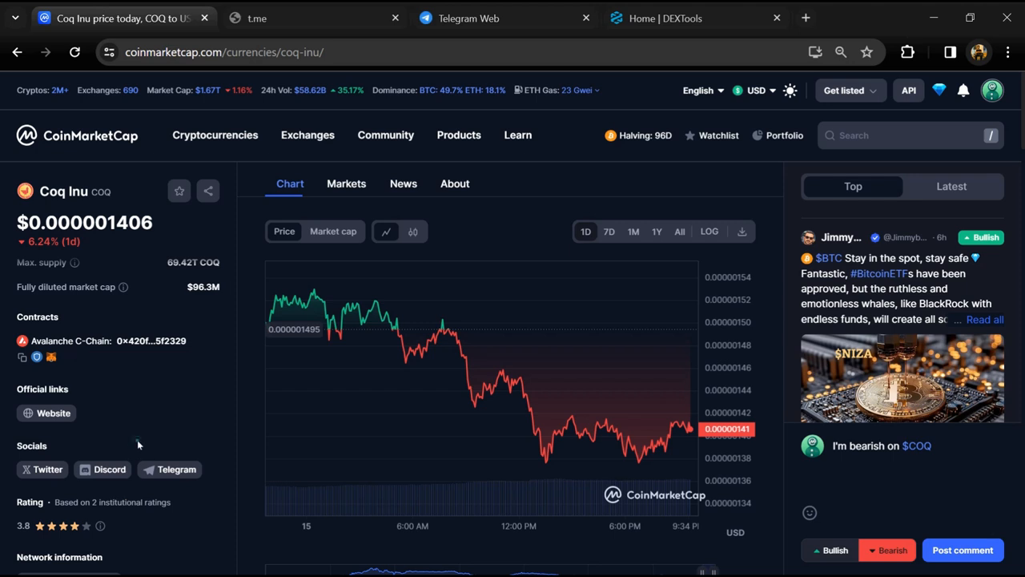
mouse_move(45, 413)
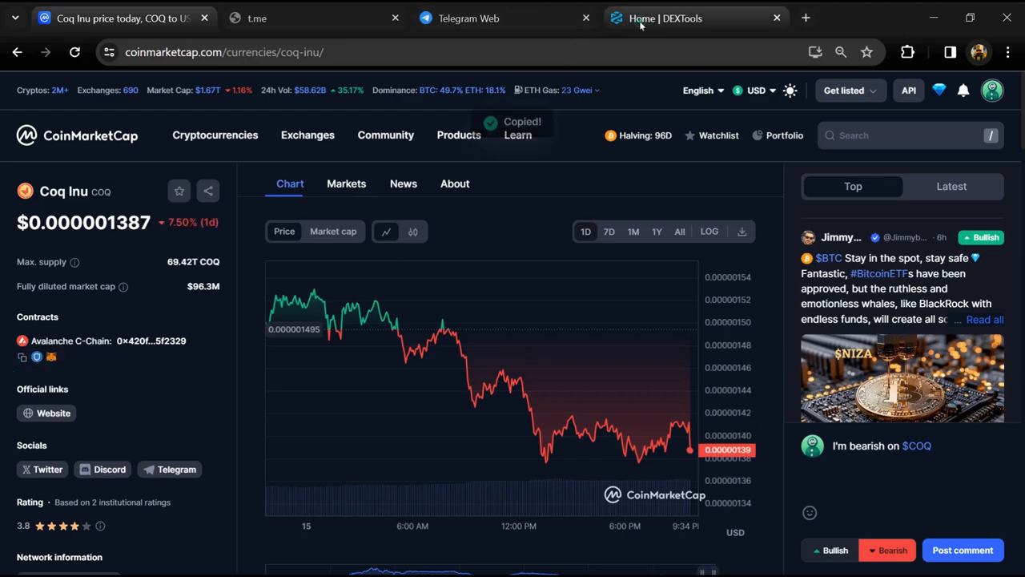
click(665, 18)
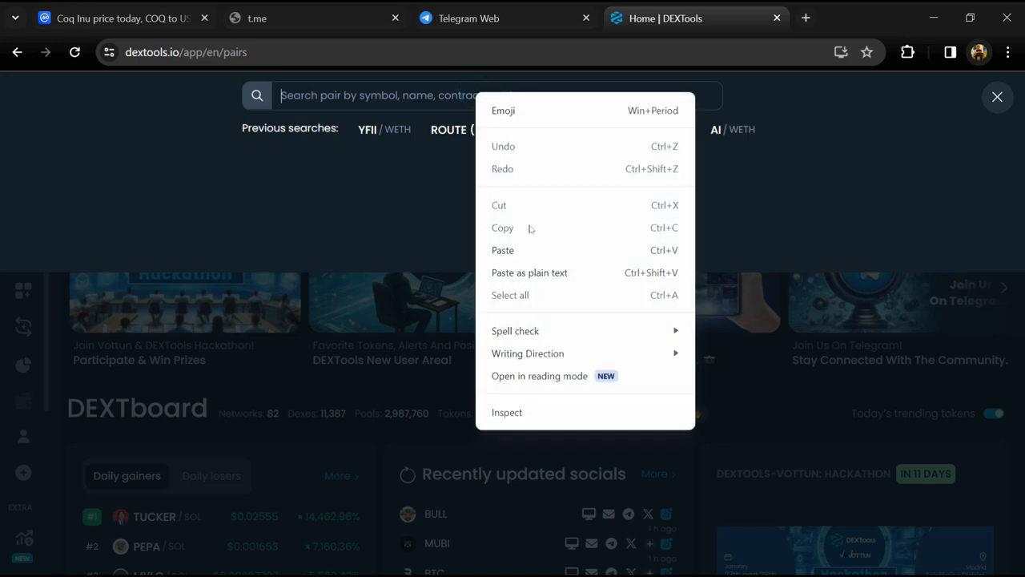
click(503, 250)
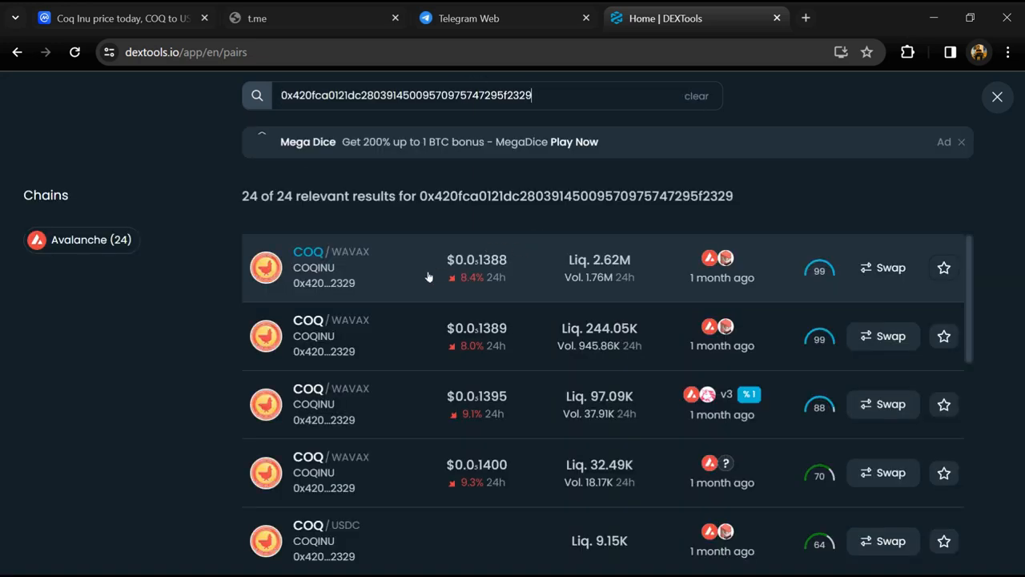
click(401, 268)
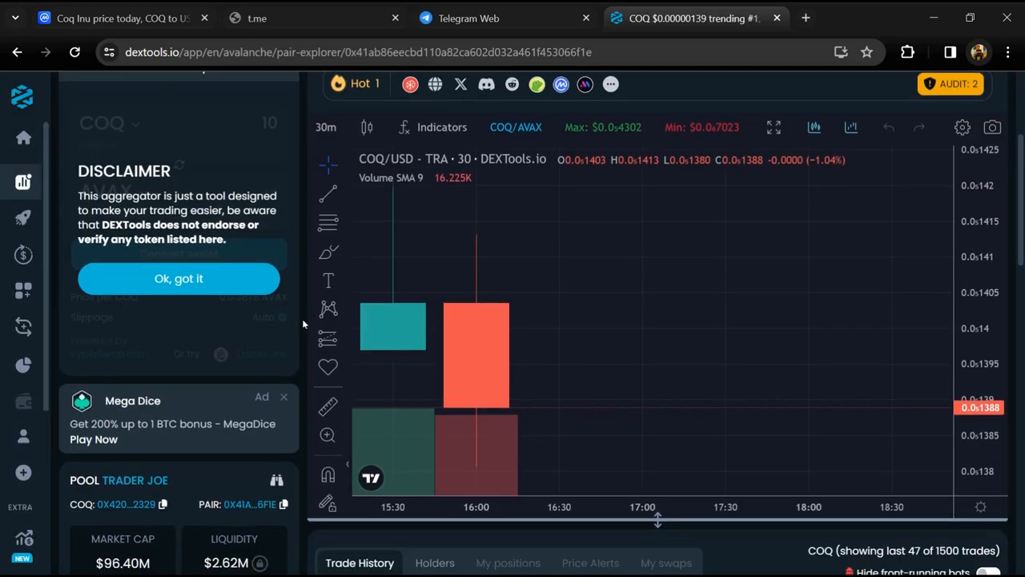
click(180, 279)
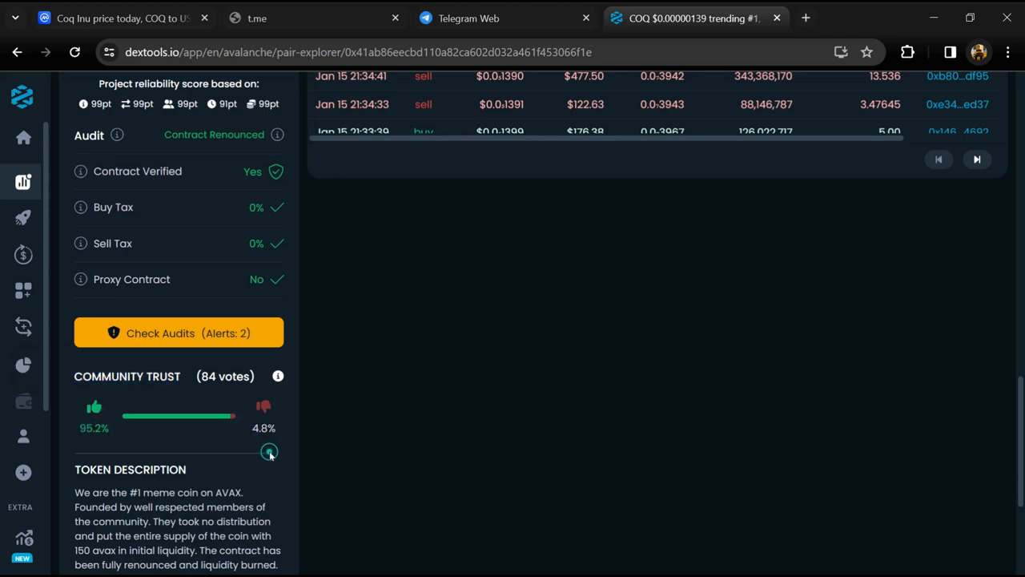
Review the audit scan (verified contract, 0% buy/sell tax) and the recent trade history.
click(178, 332)
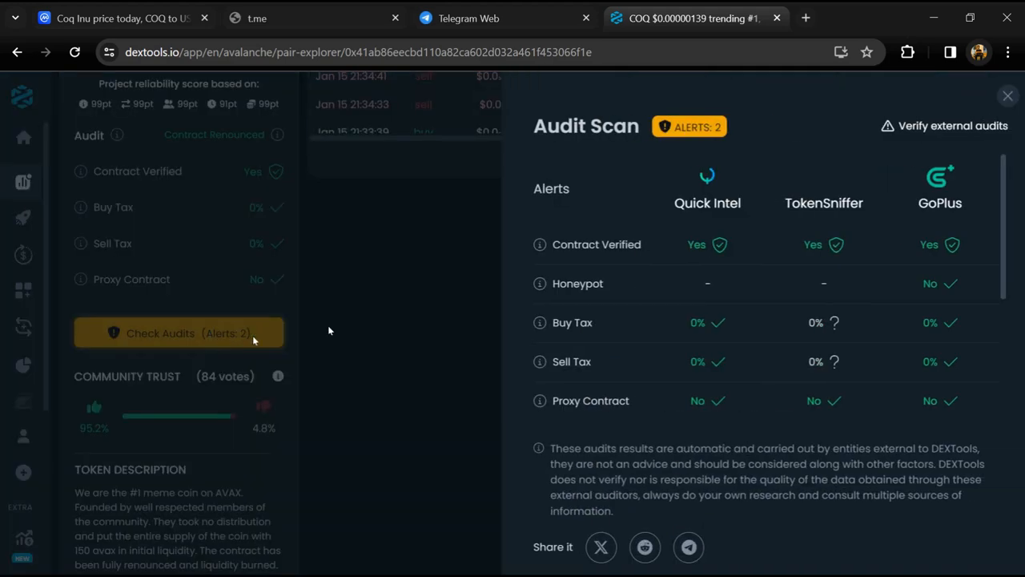
scroll(down, 3)
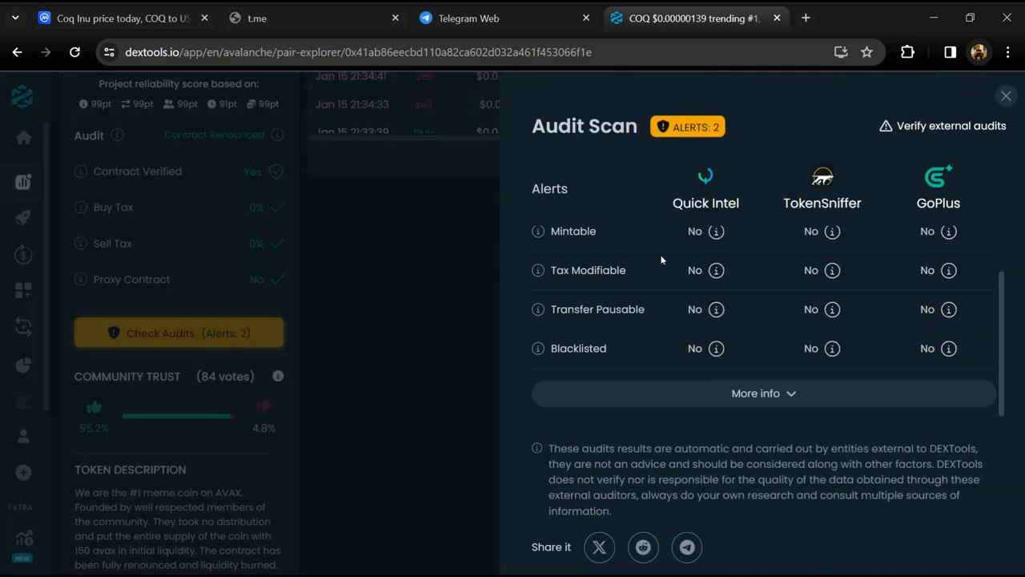
click(1006, 97)
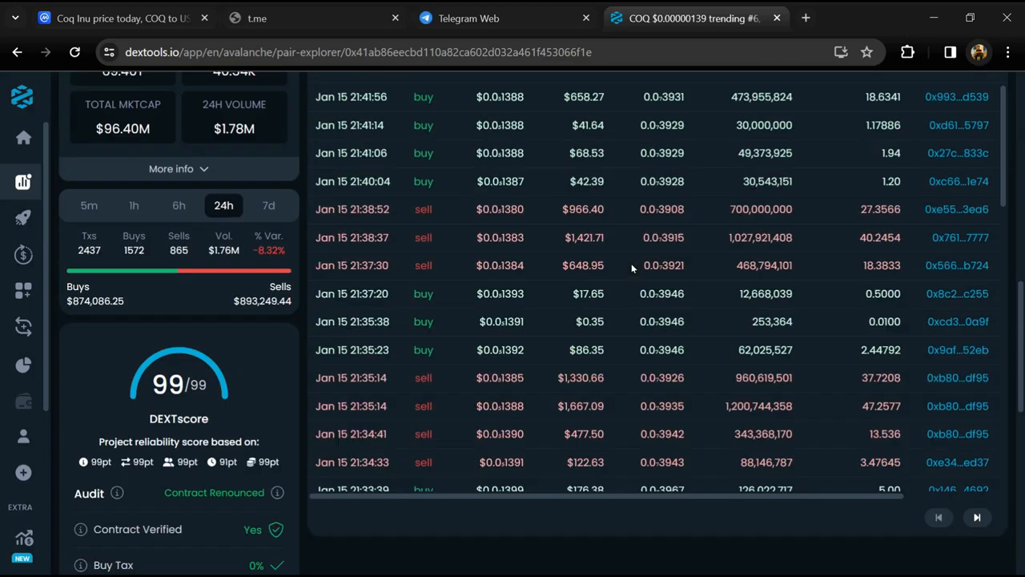
scroll(up, 3)
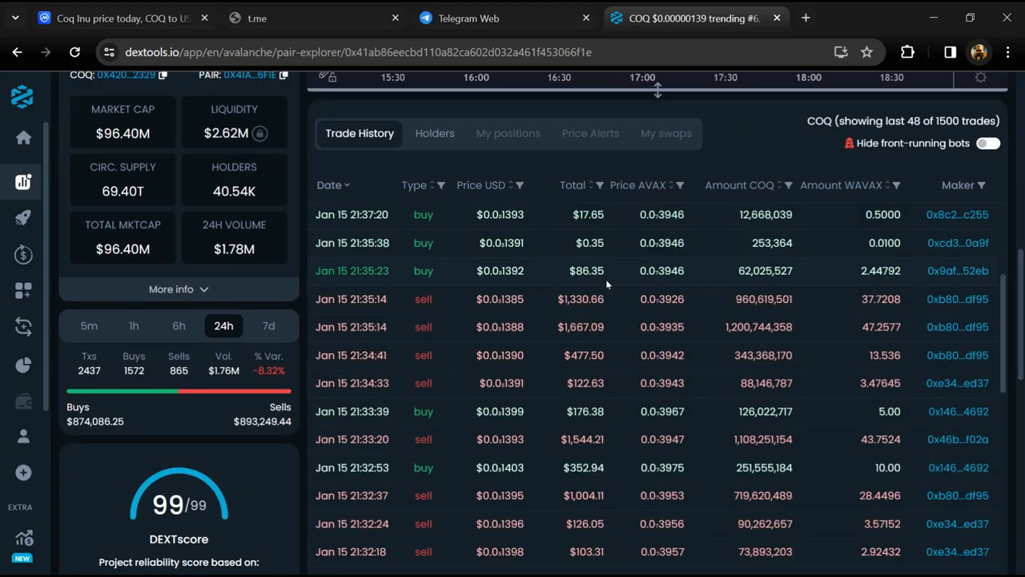
scroll(down, 3)
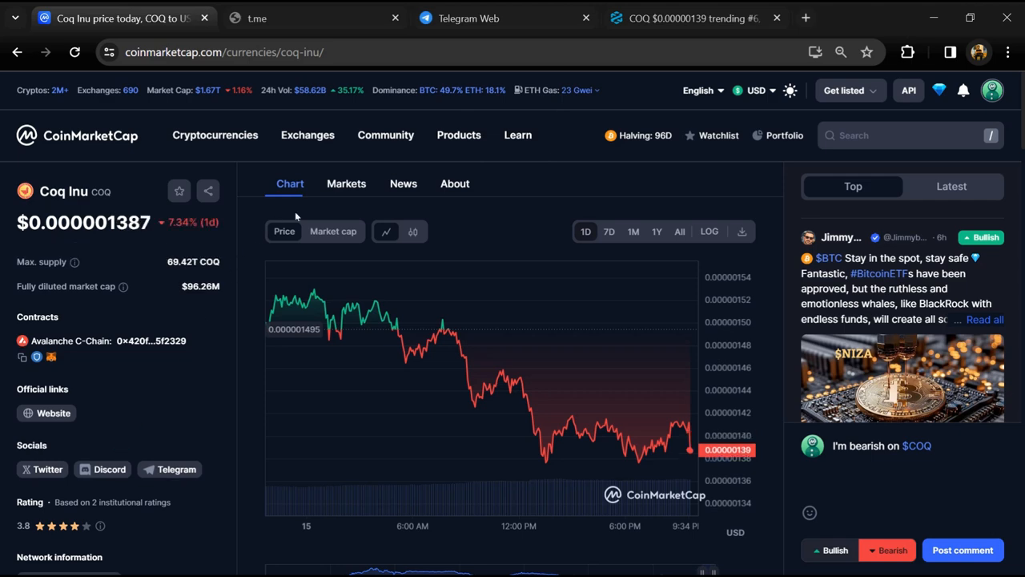
Show the Coq Inu markets list with Trader Joe, KuCoin, Bybit and other exchange prices.
click(346, 182)
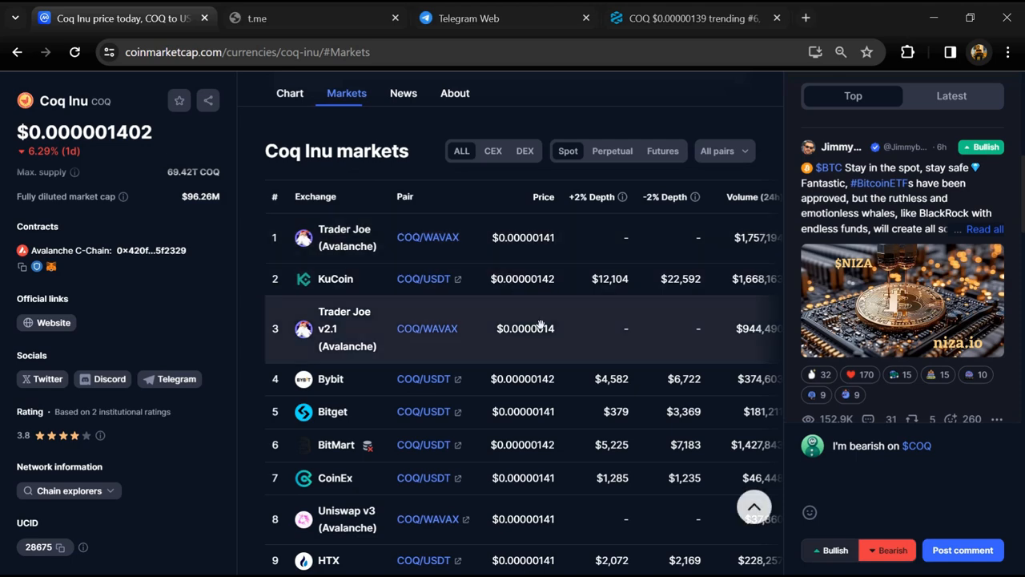
scroll(down, 3)
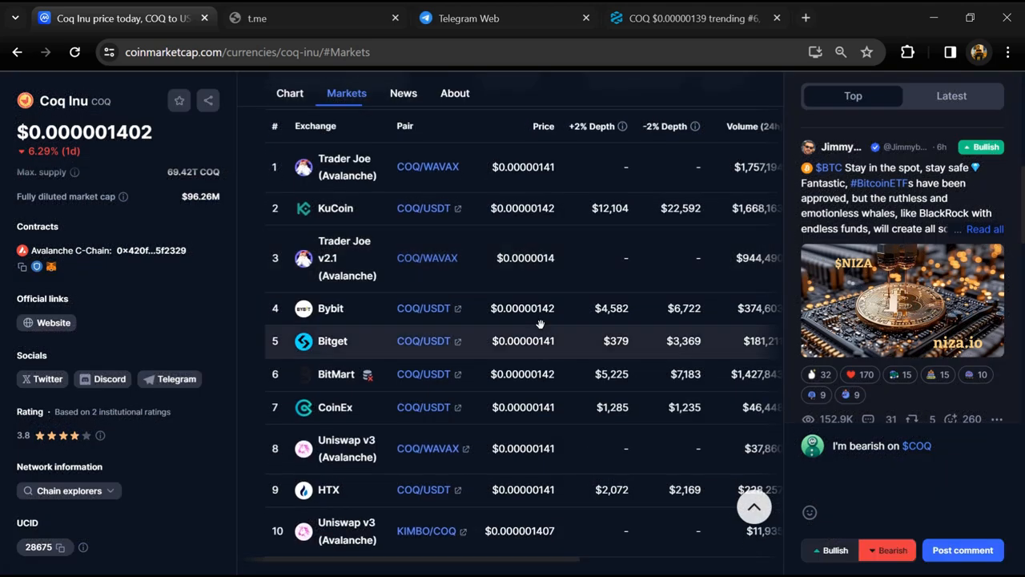
scroll(up, 3)
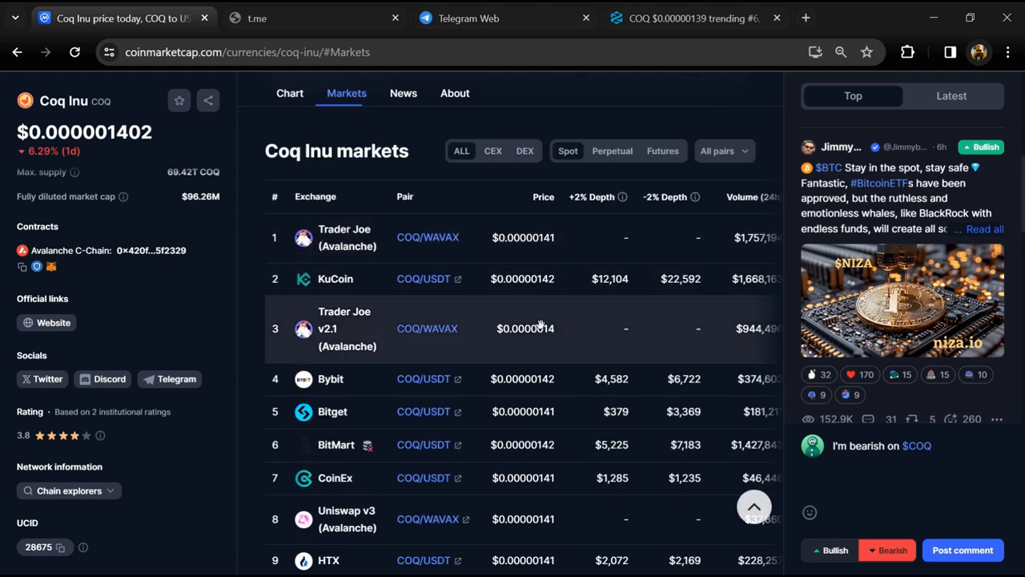
scroll(down, 3)
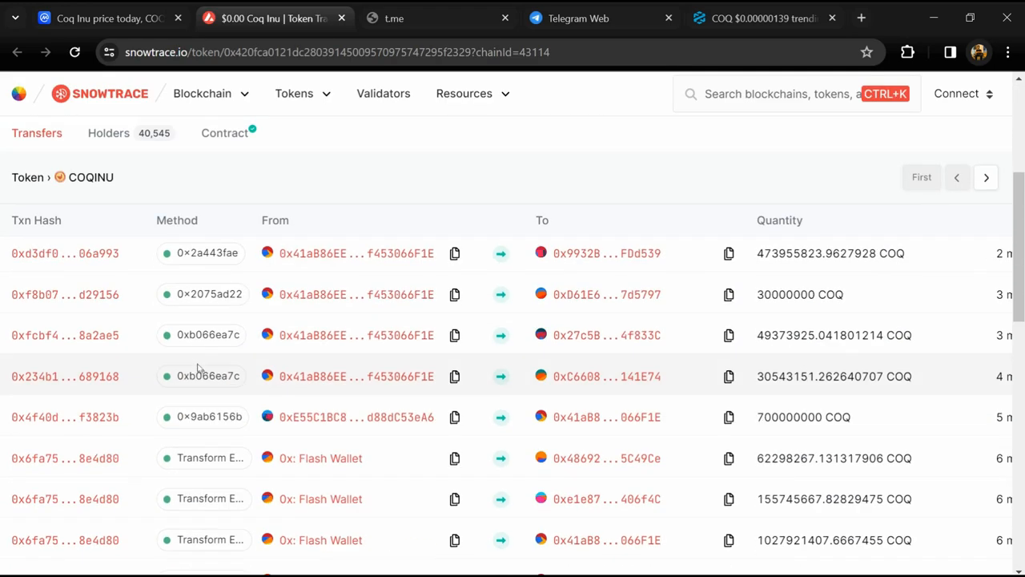
Show the COQINU holders ranking on Snowtrace, the top address holding 10.13% of supply.
click(109, 133)
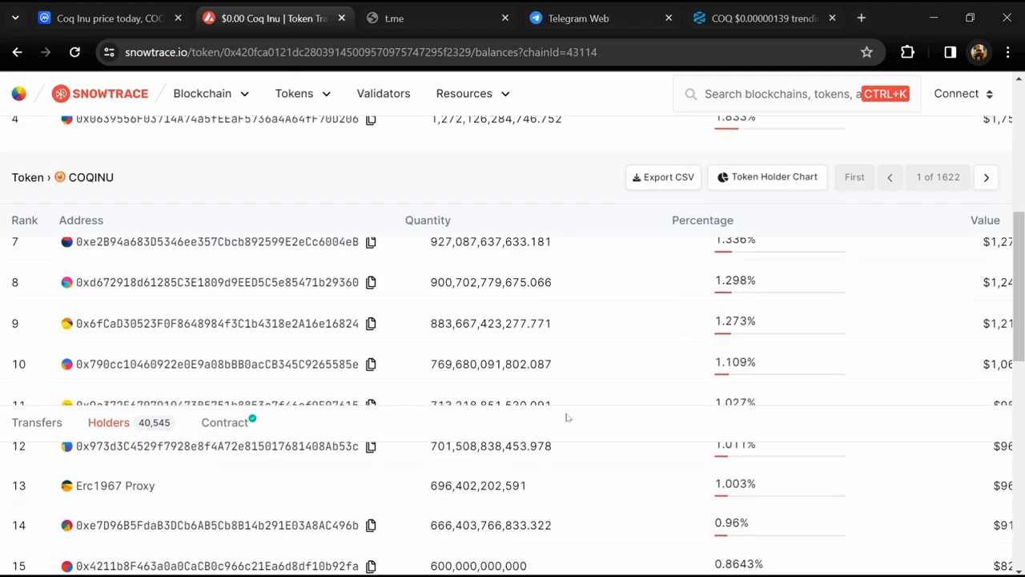
scroll(down, 3)
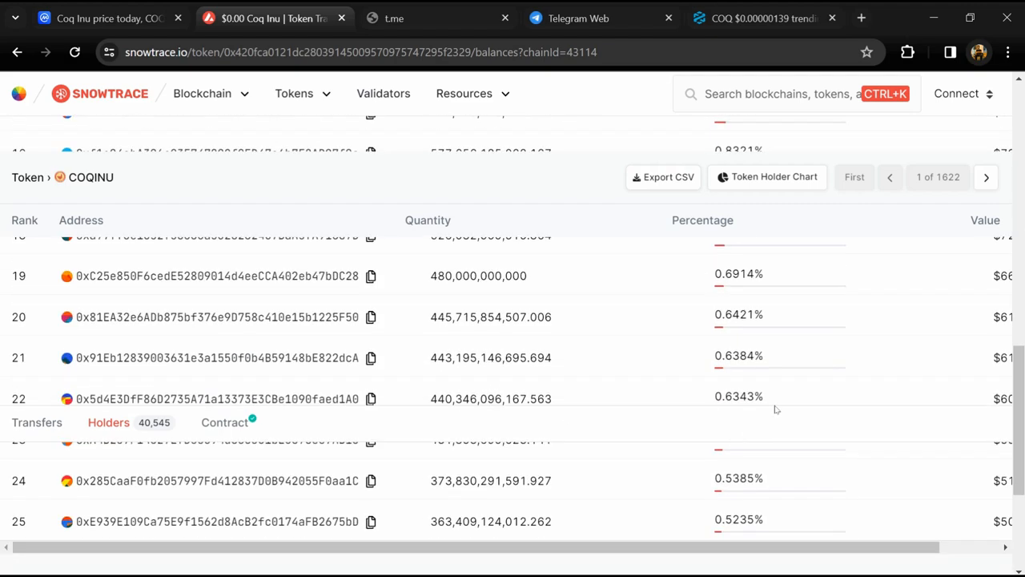
scroll(up, 3)
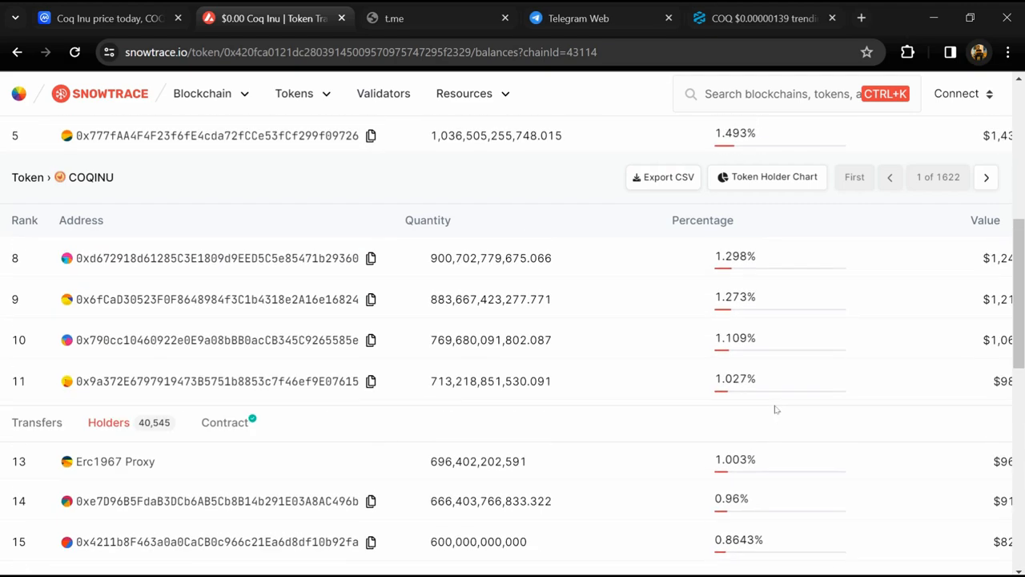
scroll(up, 3)
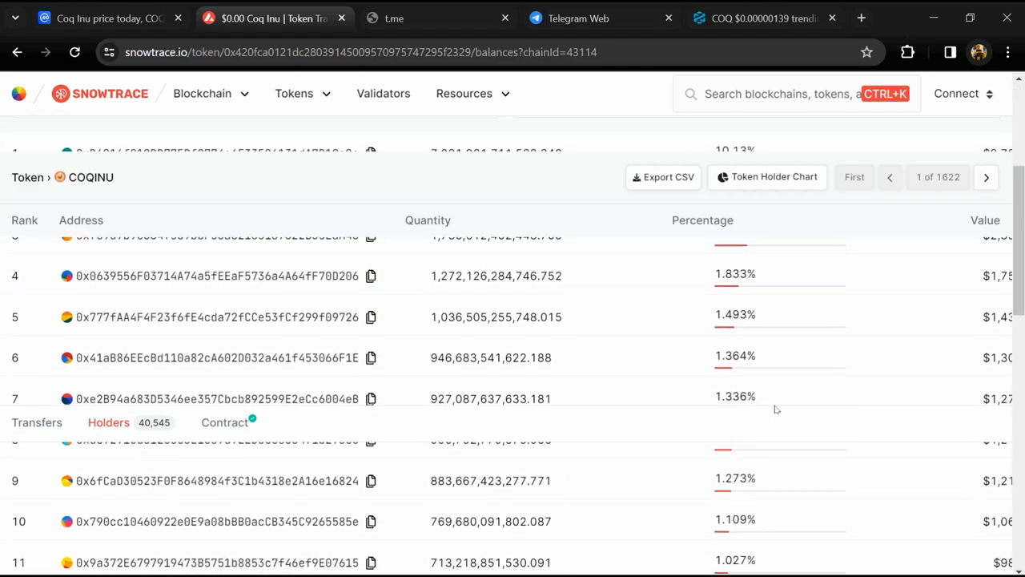
scroll(up, 3)
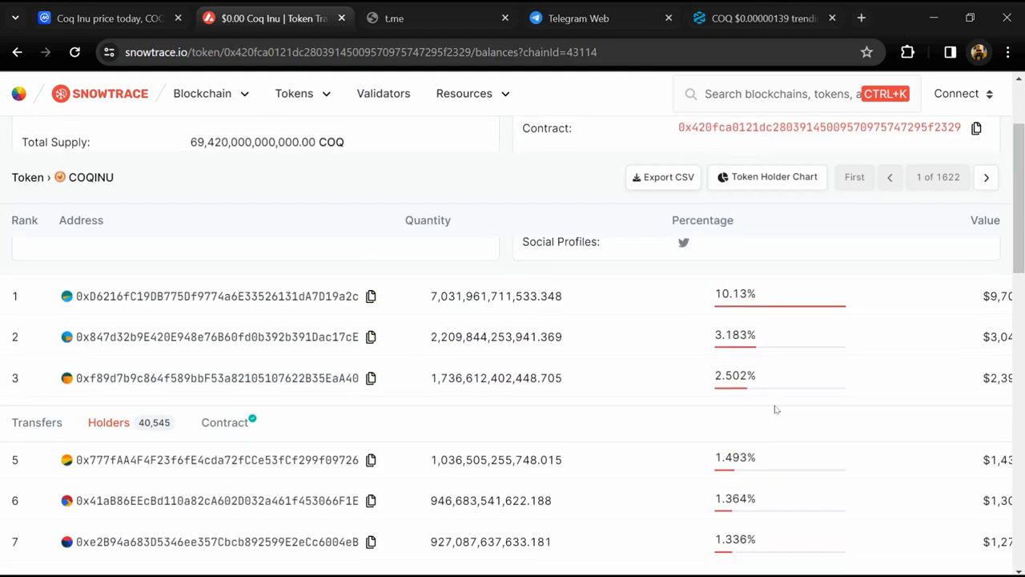
scroll(down, 3)
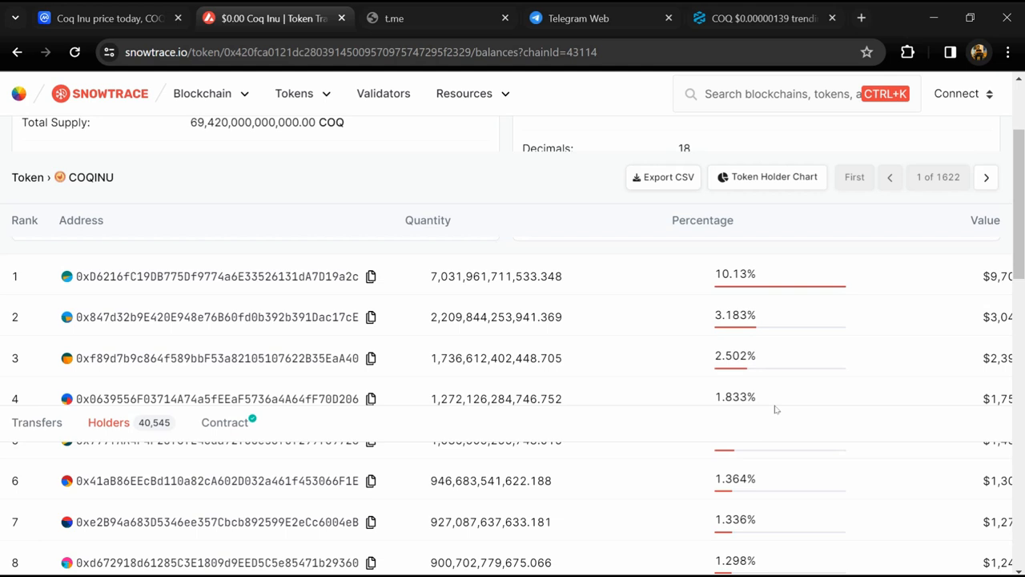
mouse_move(852, 241)
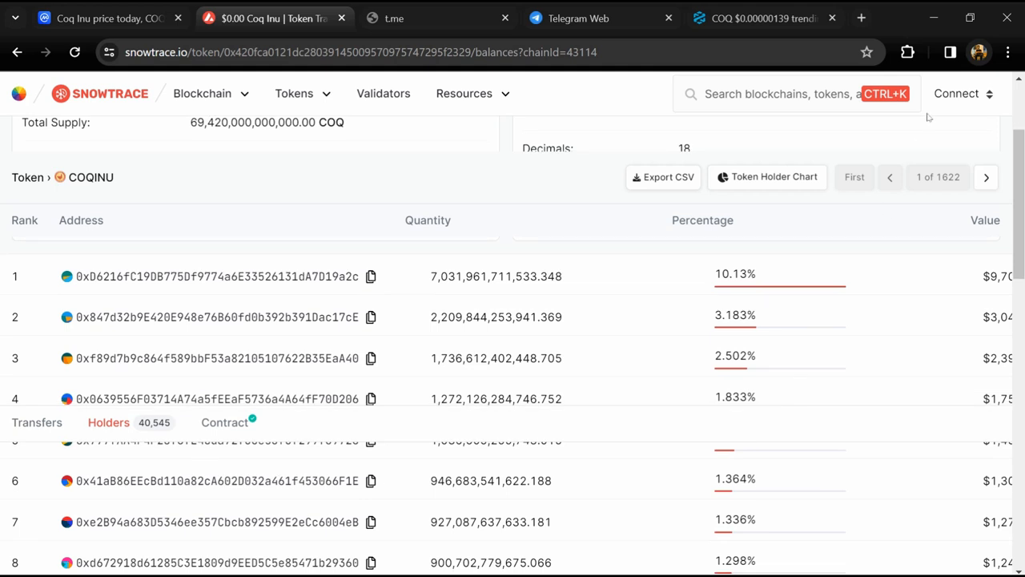
mouse_move(852, 239)
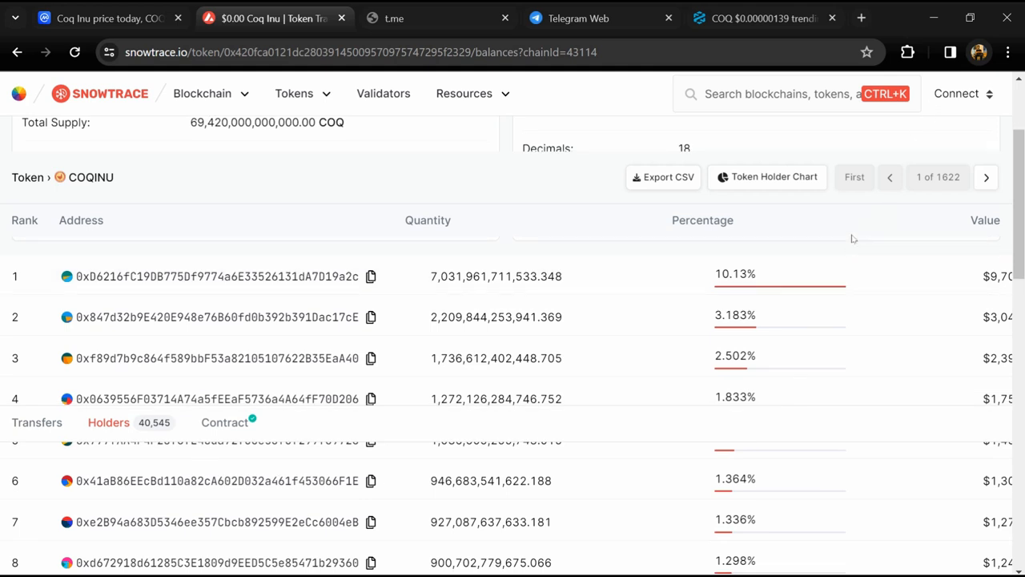